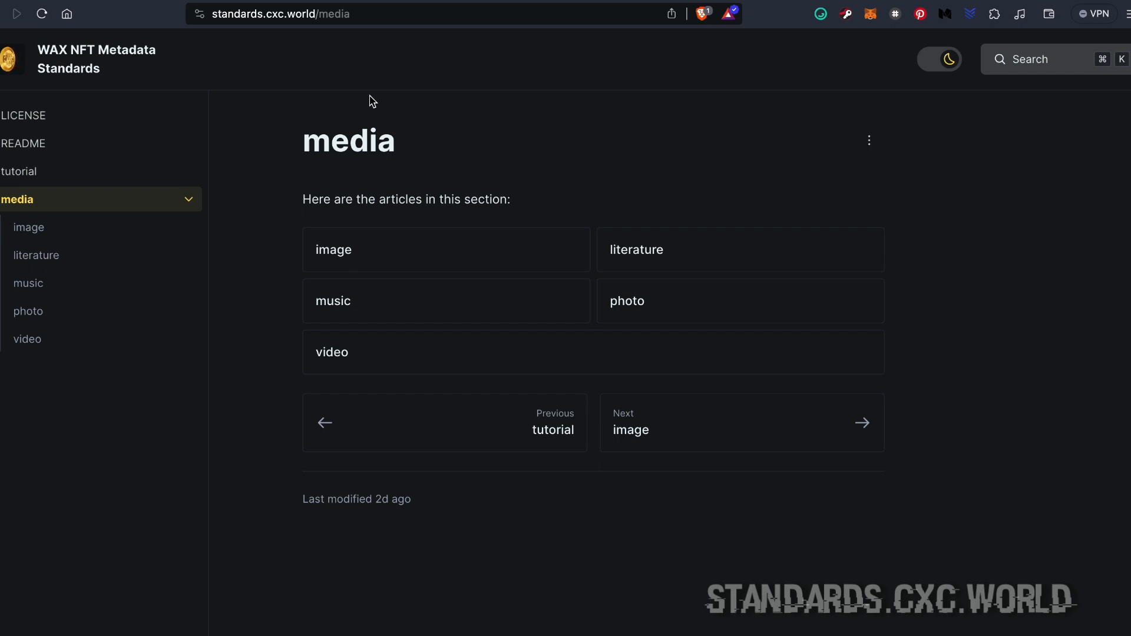
mouse_move(283, 37)
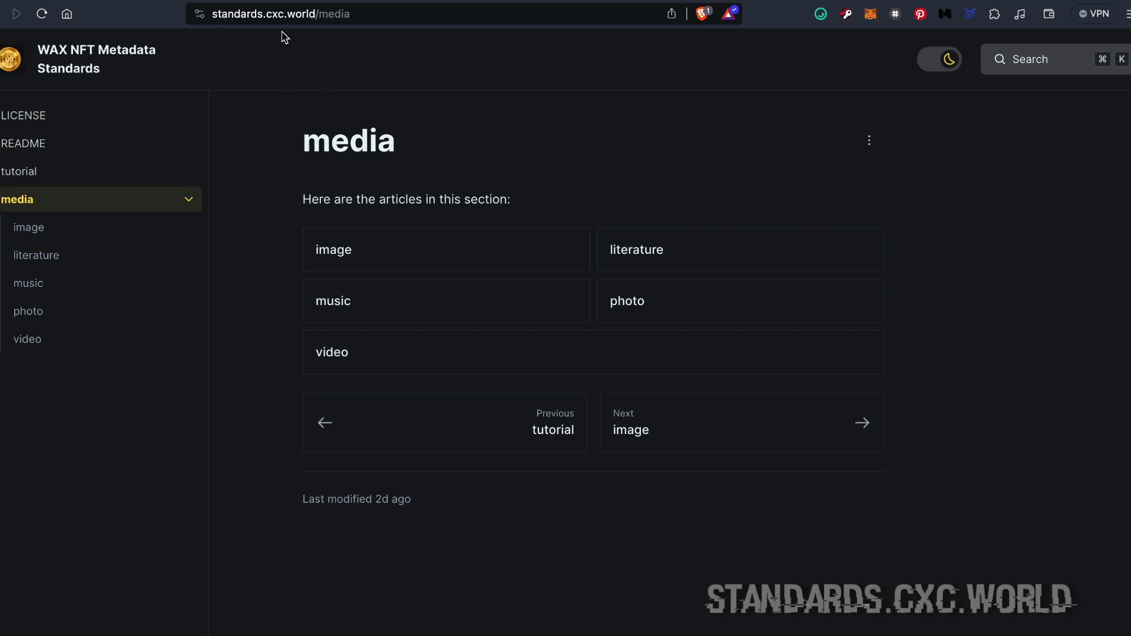
mouse_move(462, 360)
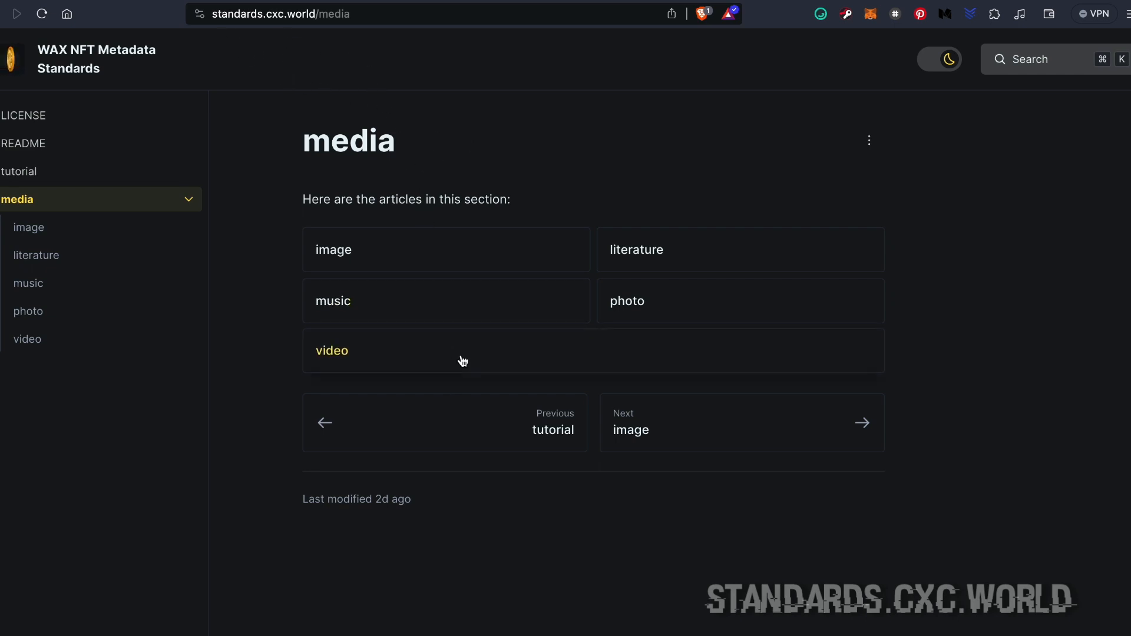
Open the video media standard and scroll down past the Light Version to the Spacetime Version schema
click(331, 350)
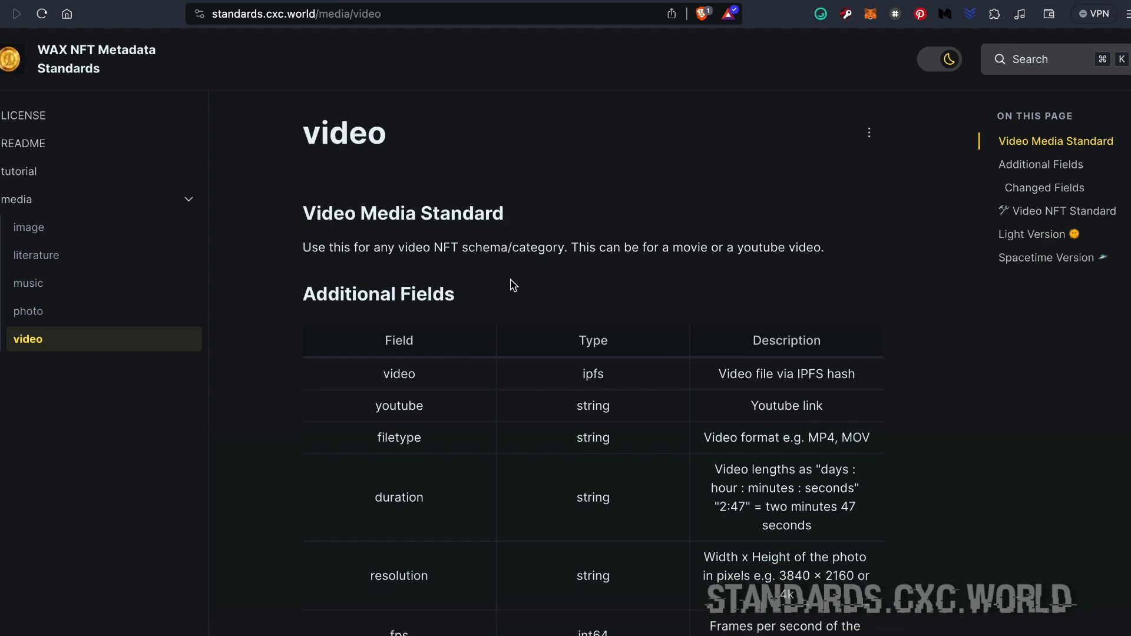
scroll(down, 3)
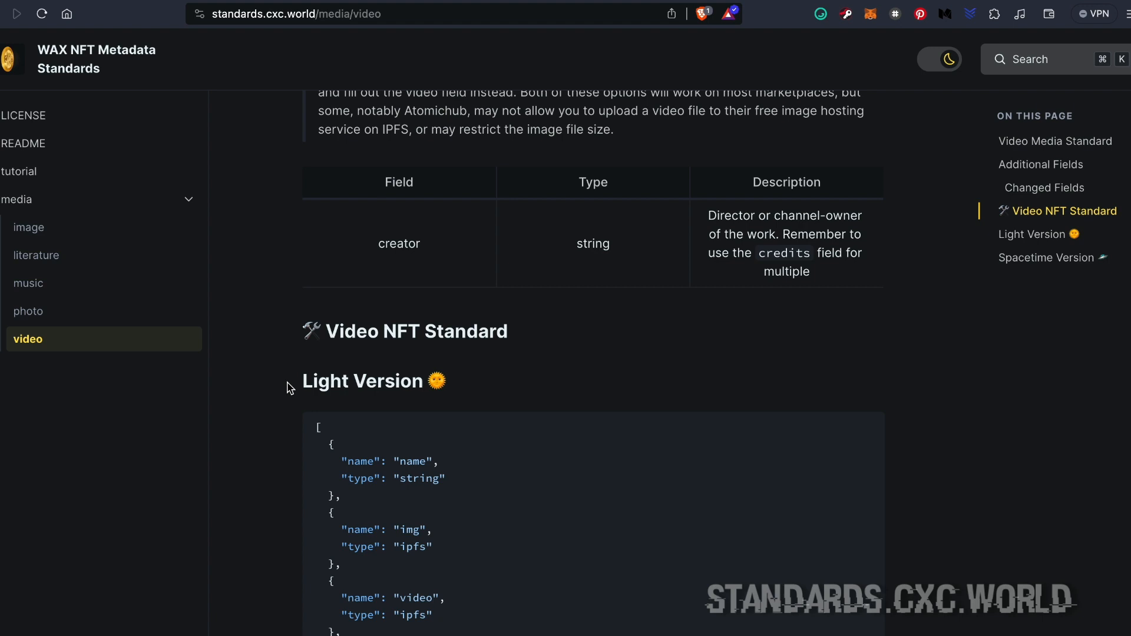
scroll(down, 3)
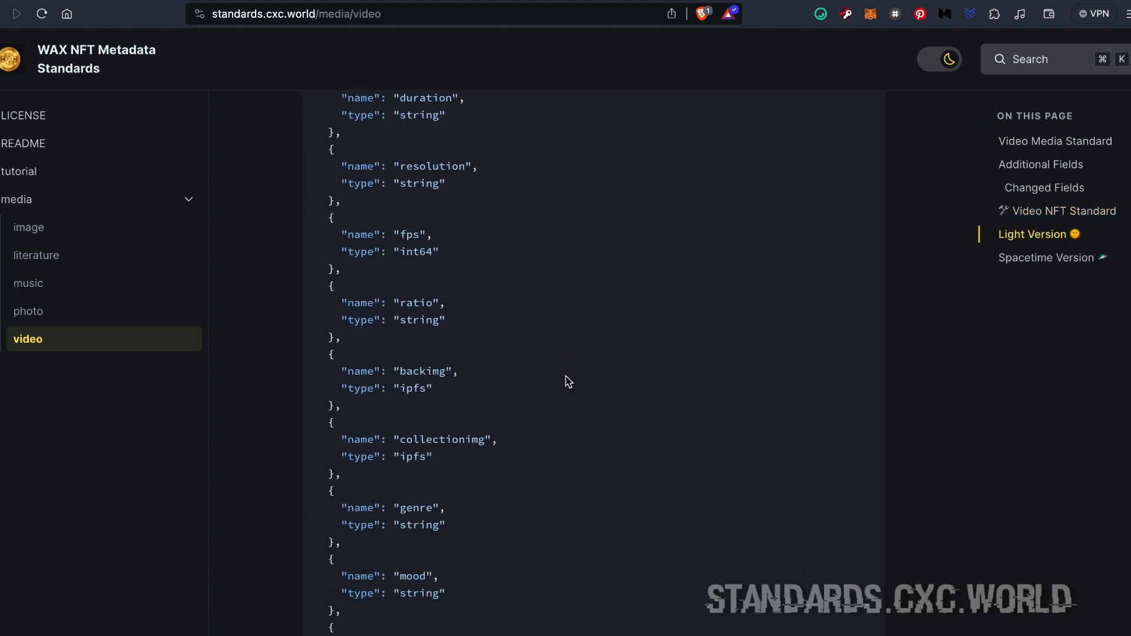
scroll(down, 3)
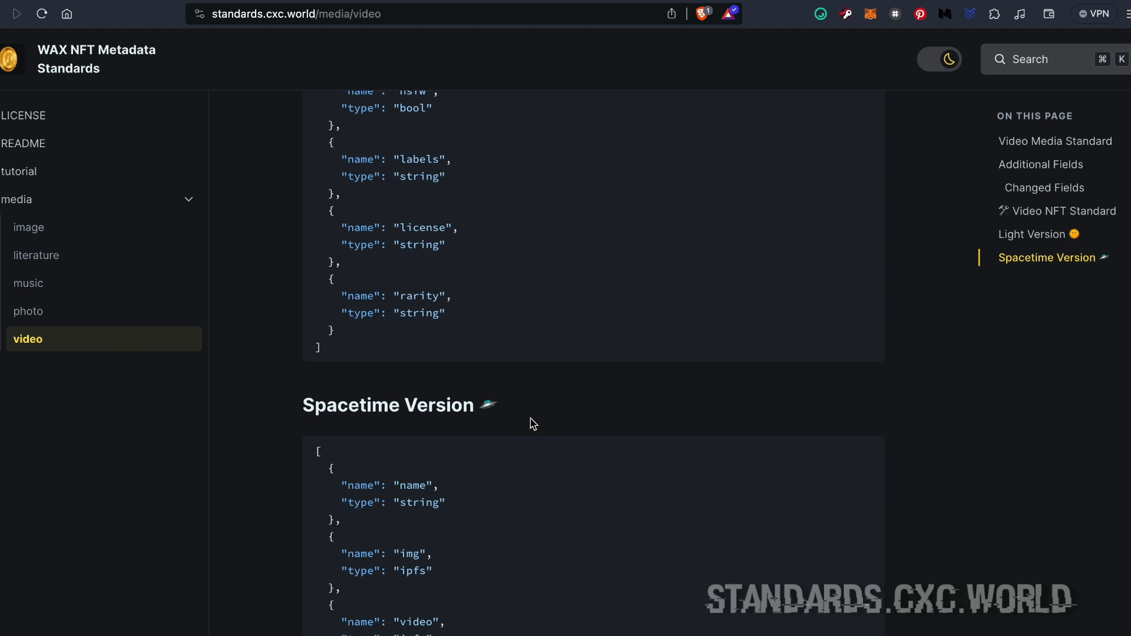
mouse_move(541, 427)
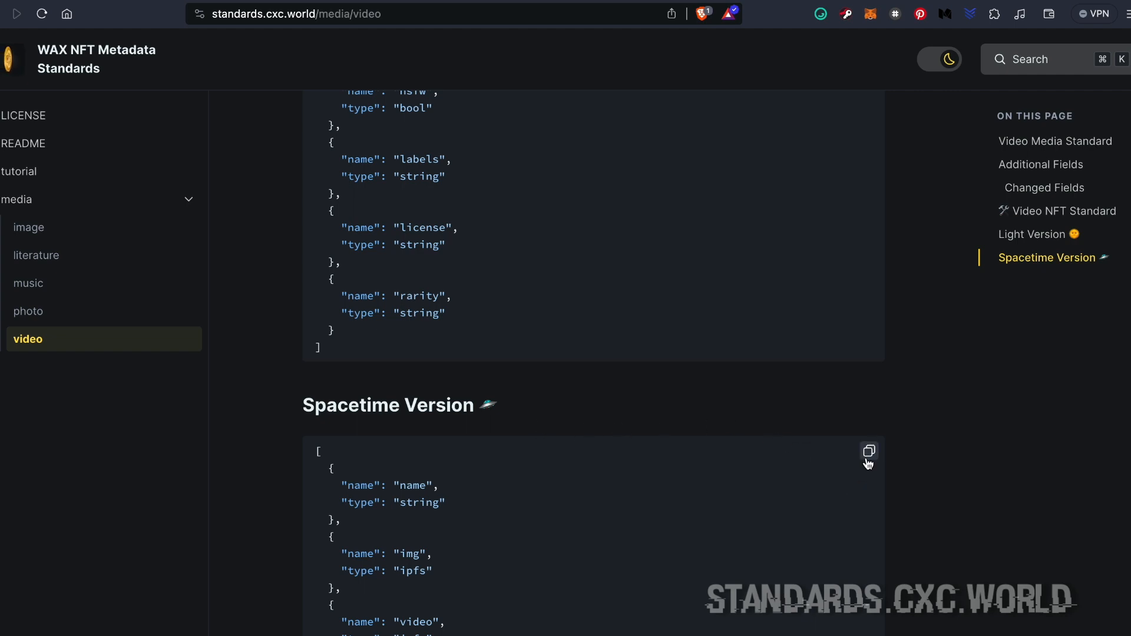
mouse_move(868, 451)
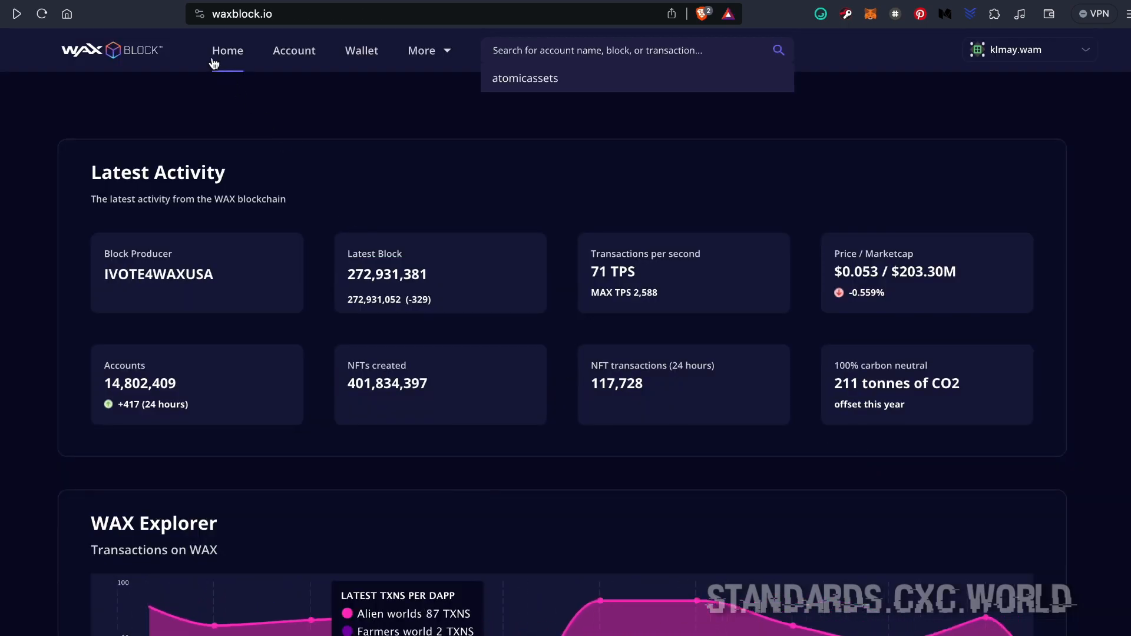
Open the atomicassets account page and show its Contract Actions list
click(525, 77)
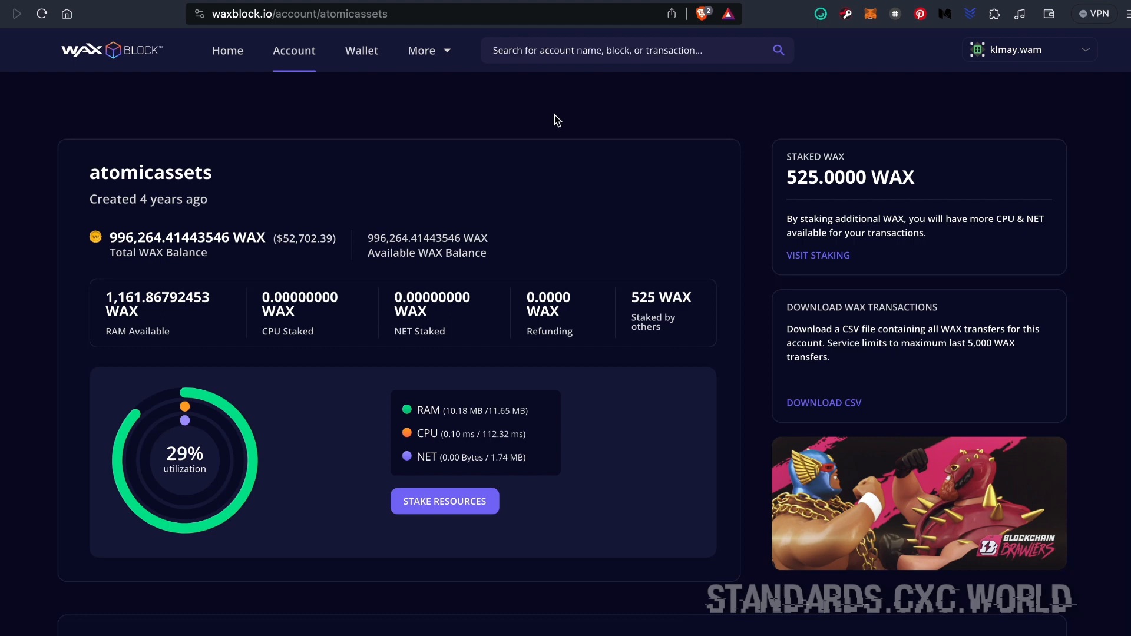
scroll(down, 3)
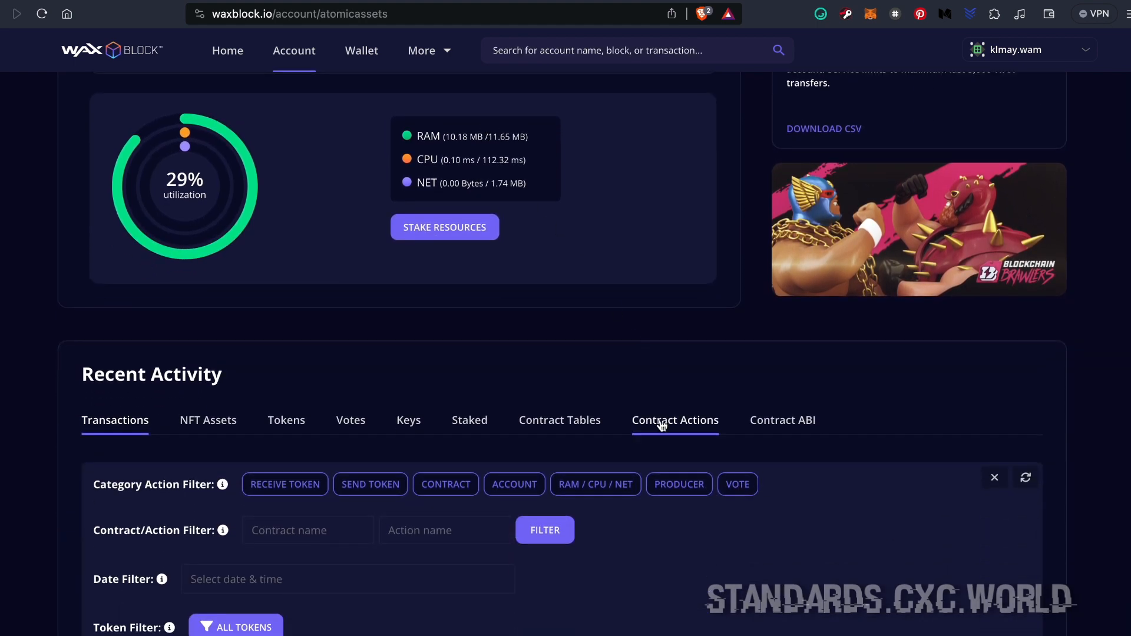
click(675, 420)
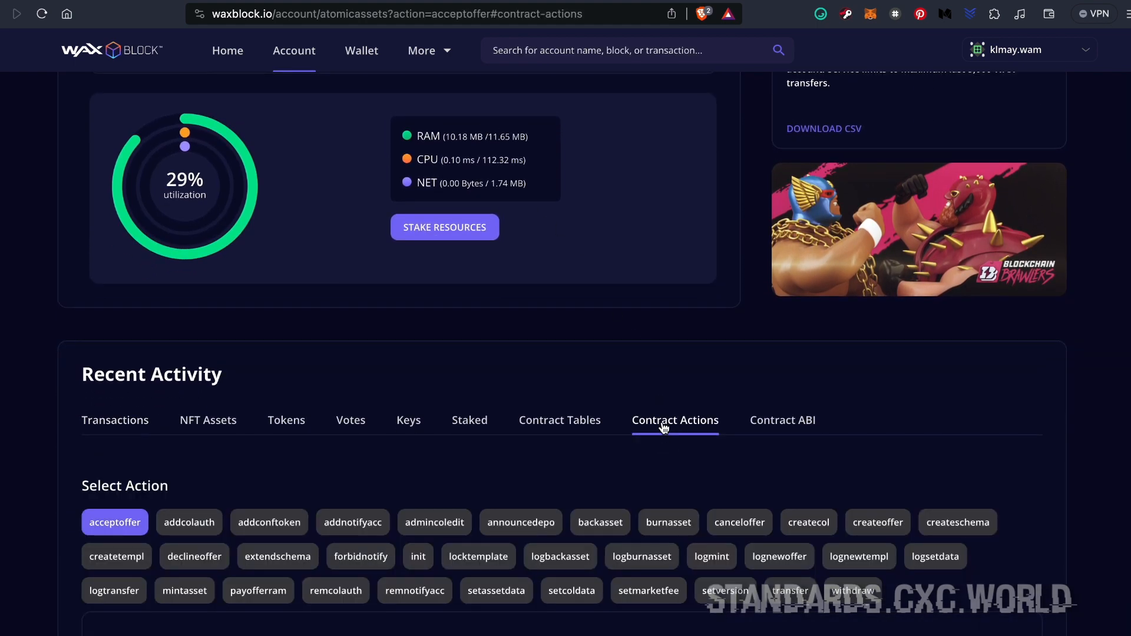
mouse_move(965, 532)
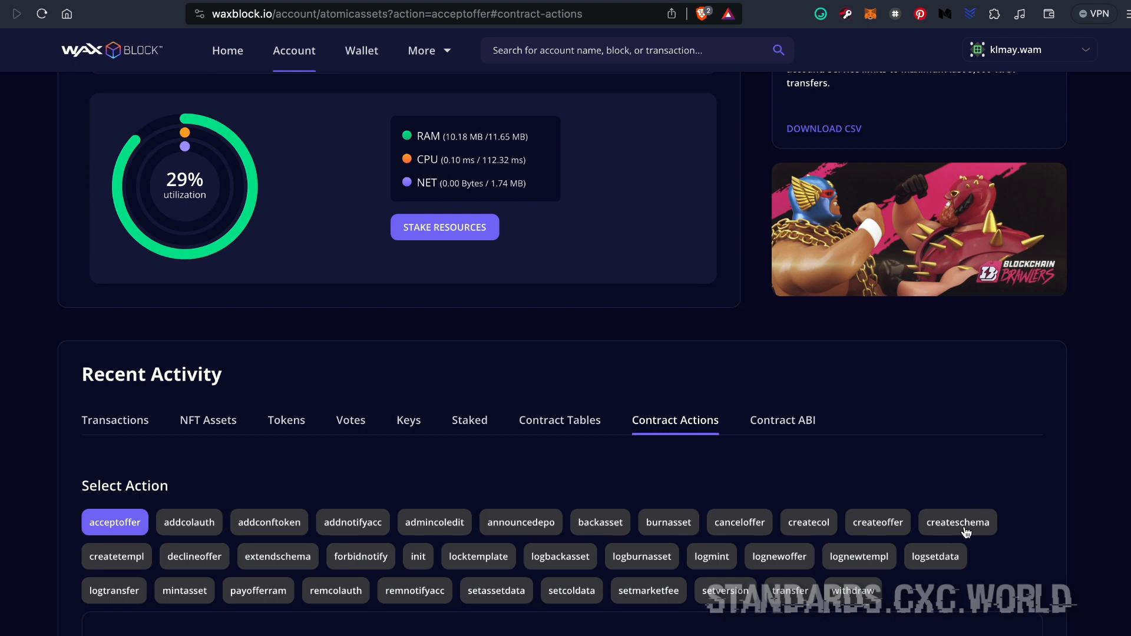
Submit createschema with creator 'kl…', collection journeyofcxc and schema name 'epicwins'
click(957, 521)
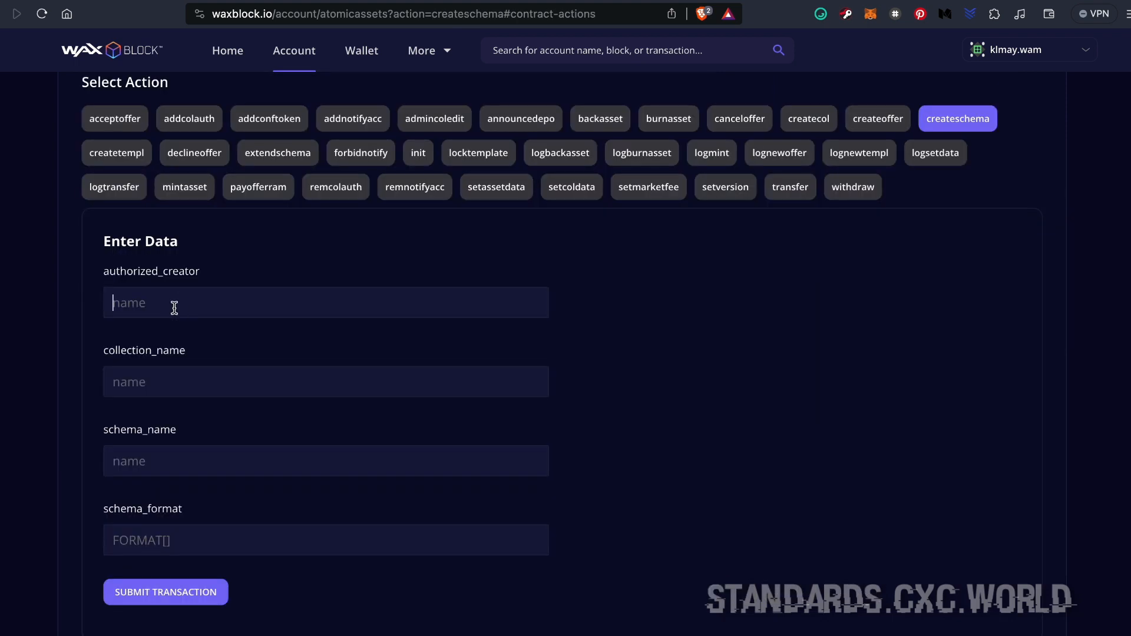
text(klmay.wam)
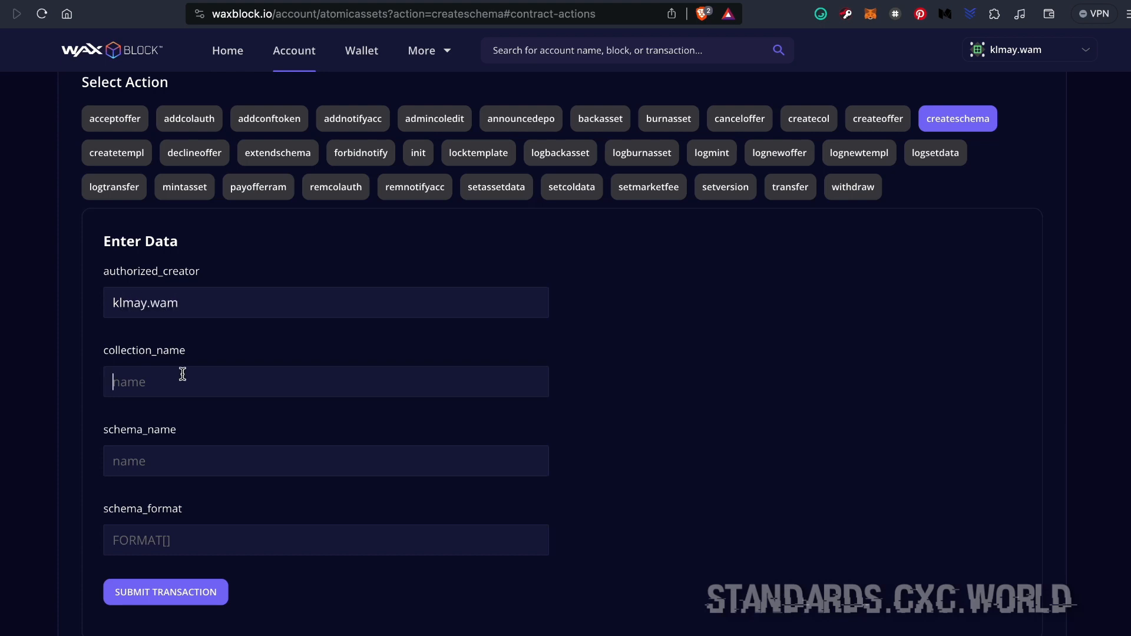
text(journeyofcxc)
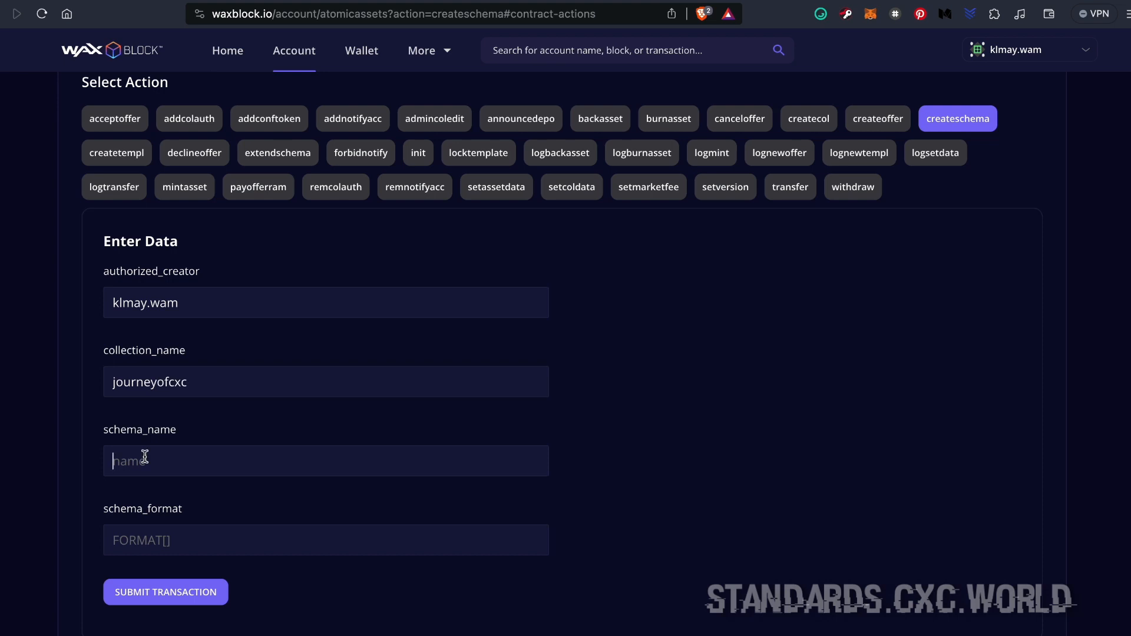
text(epicwins)
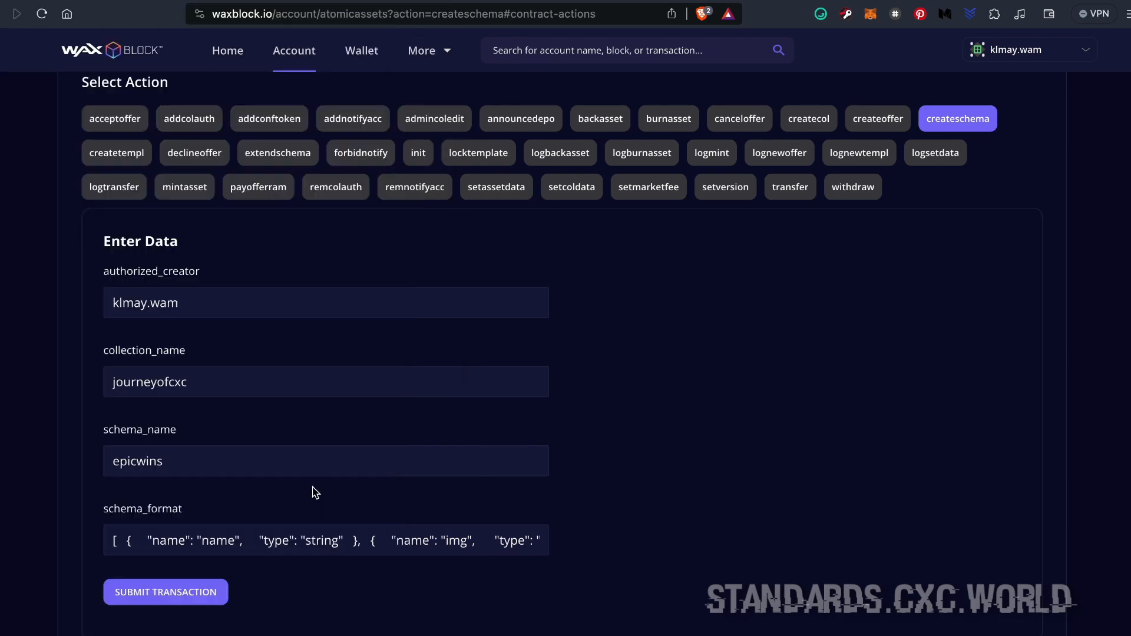
click(165, 592)
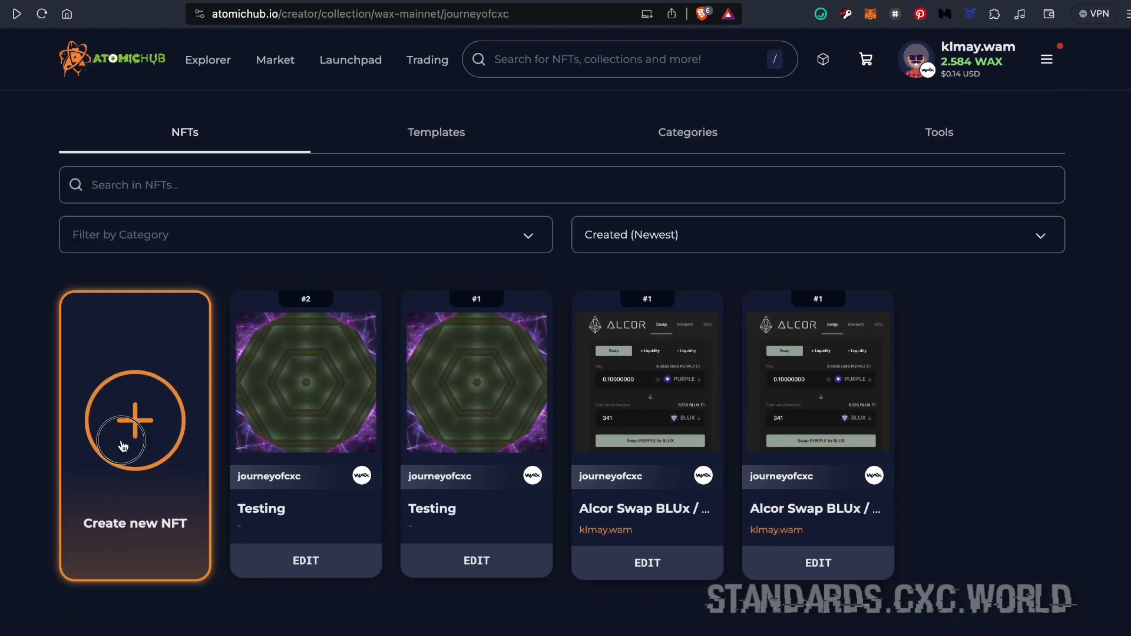
Start a new NFT, choose the epicwins category, and open Select Template
click(135, 436)
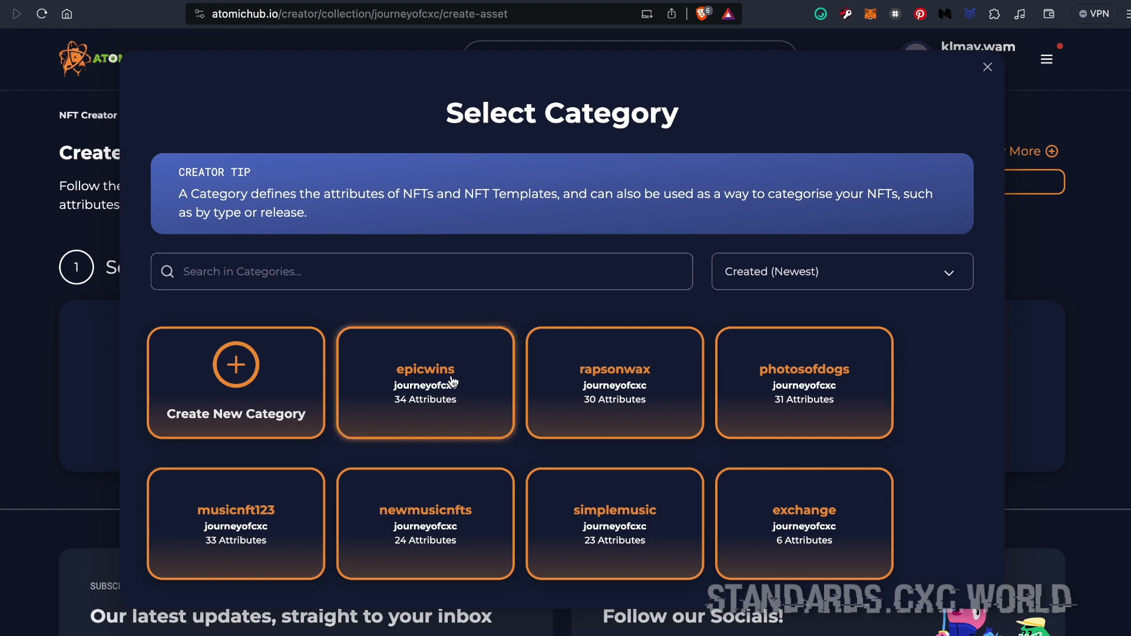
click(425, 383)
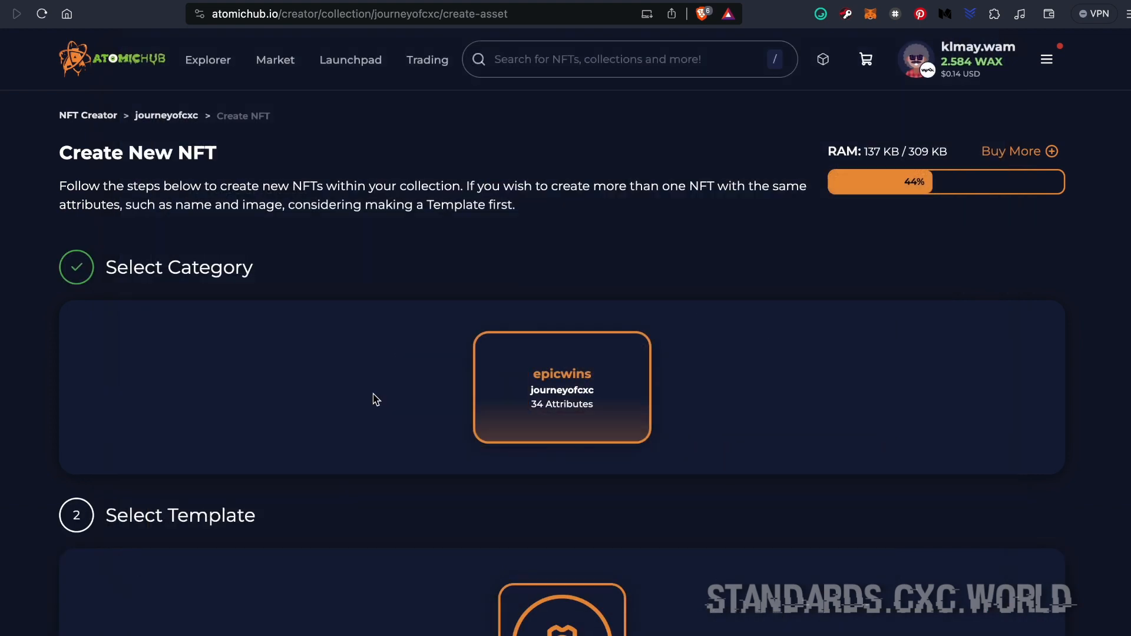
scroll(down, 3)
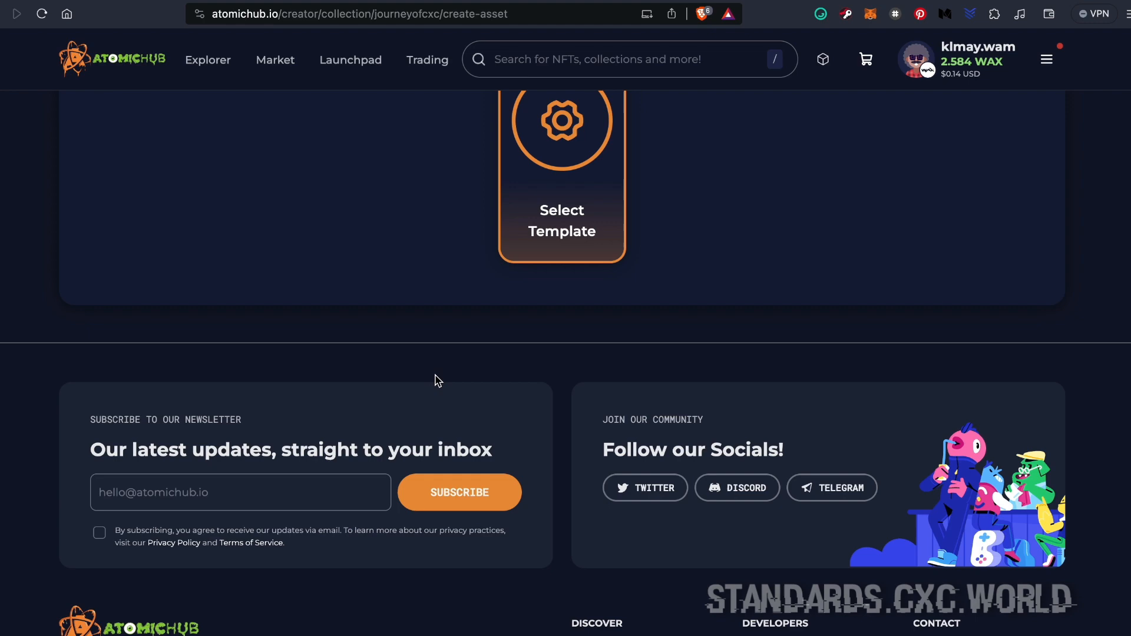
click(562, 181)
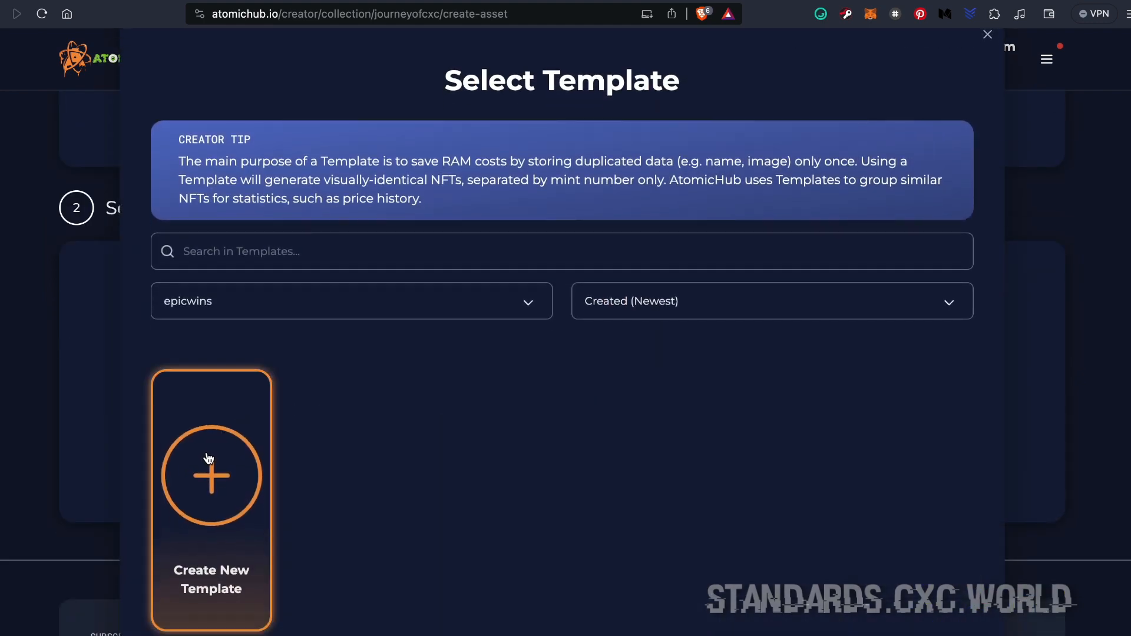
Create a new epicwins template and scroll through its supply, transfer, burn and attribute fields
click(211, 476)
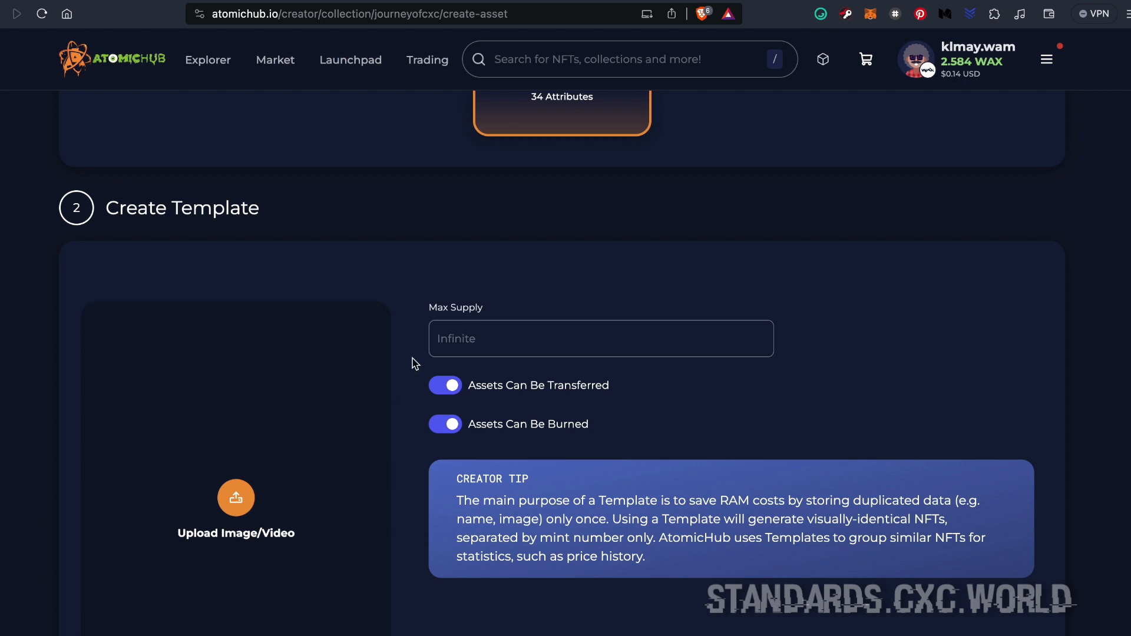
scroll(down, 3)
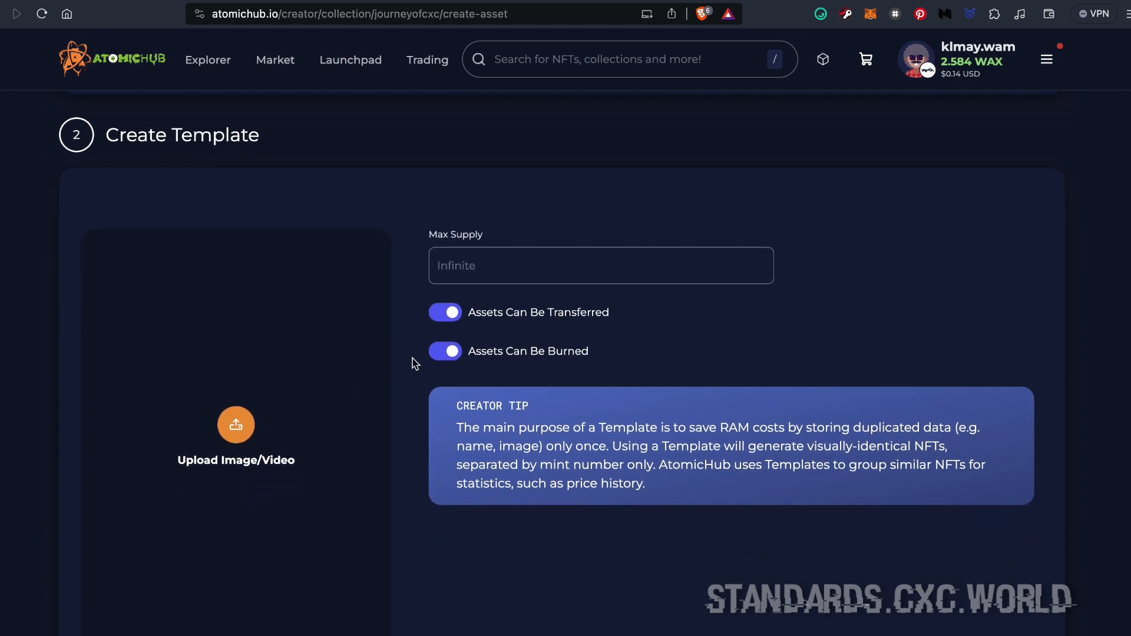
scroll(down, 3)
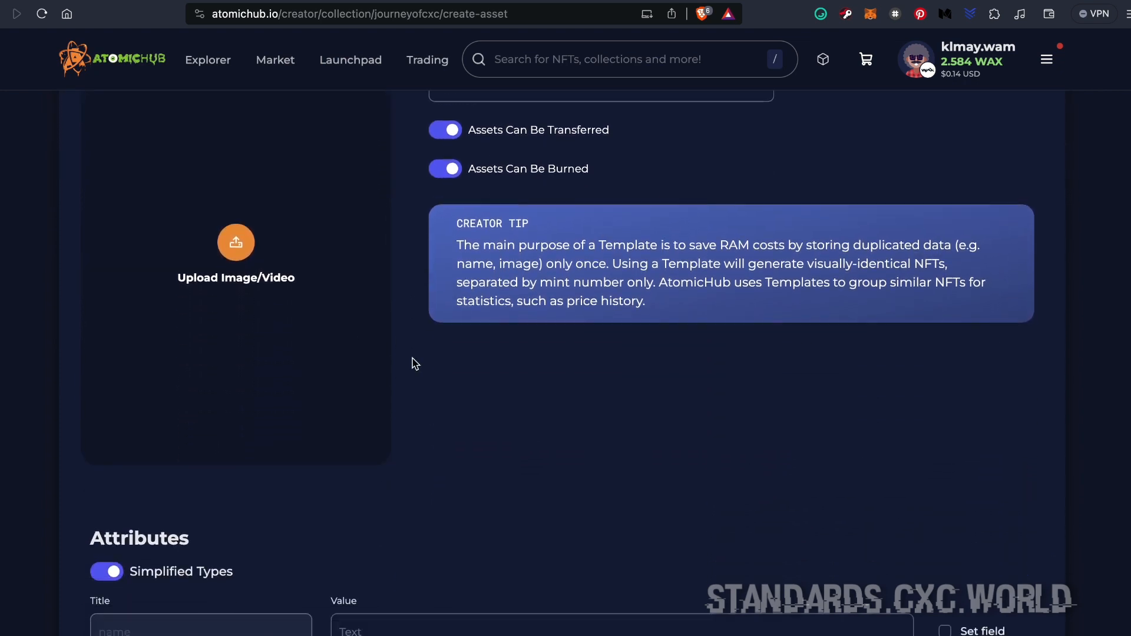
scroll(down, 3)
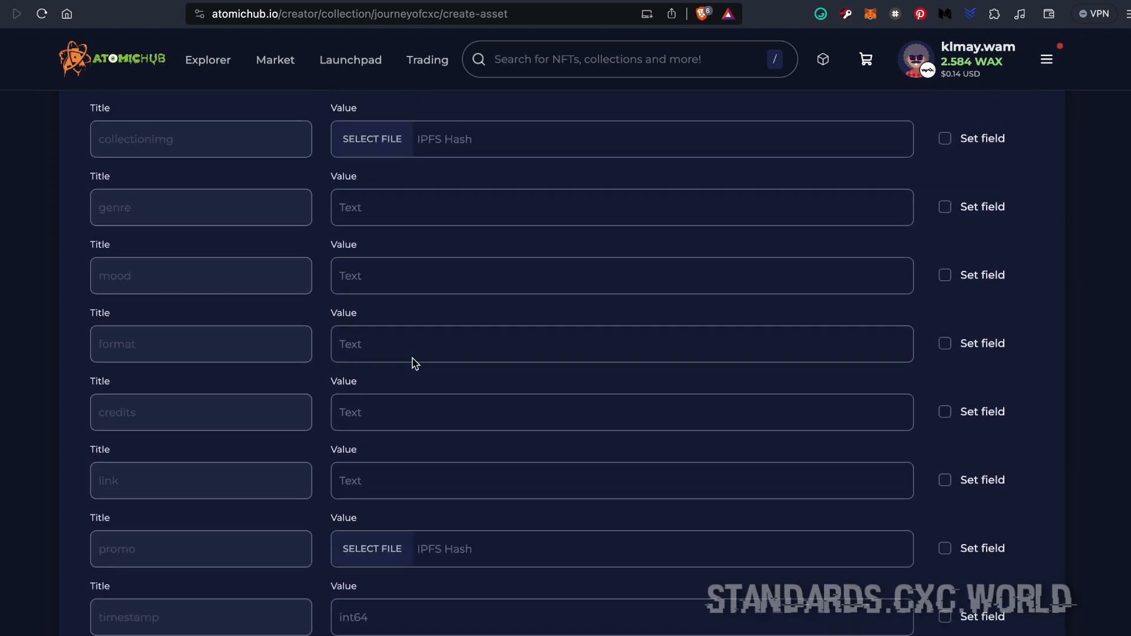
scroll(down, 3)
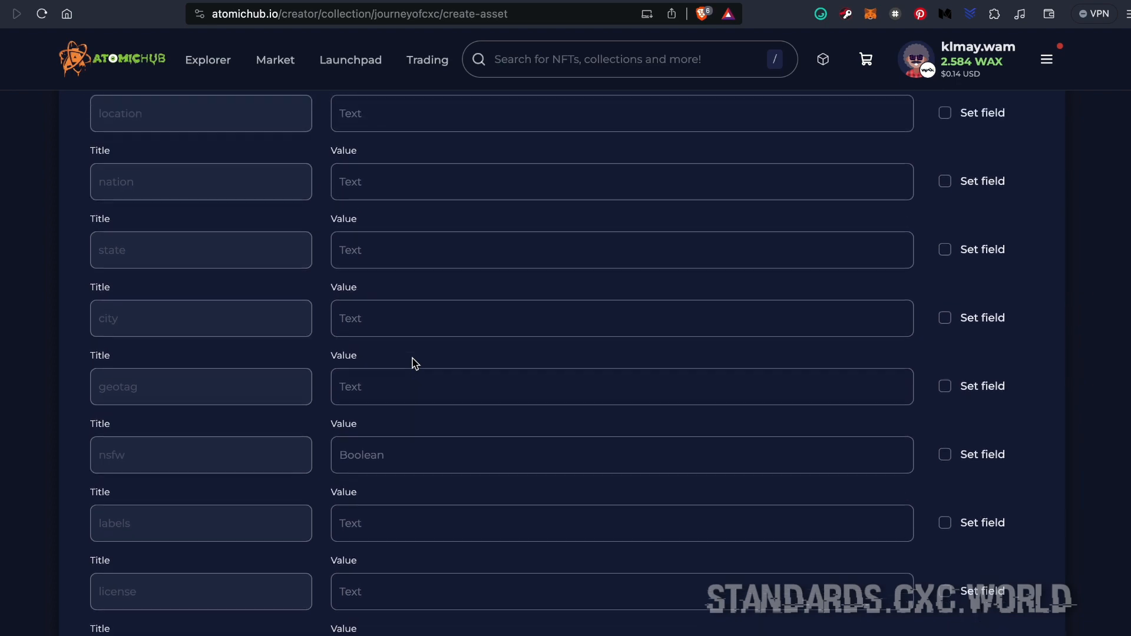
scroll(down, 3)
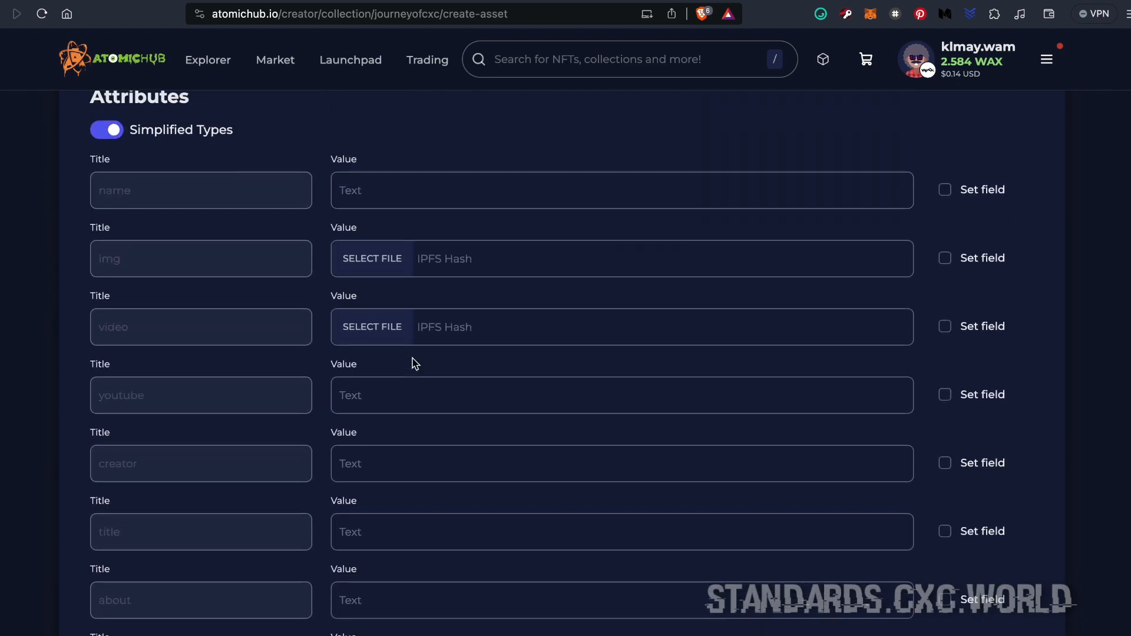
scroll(down, 3)
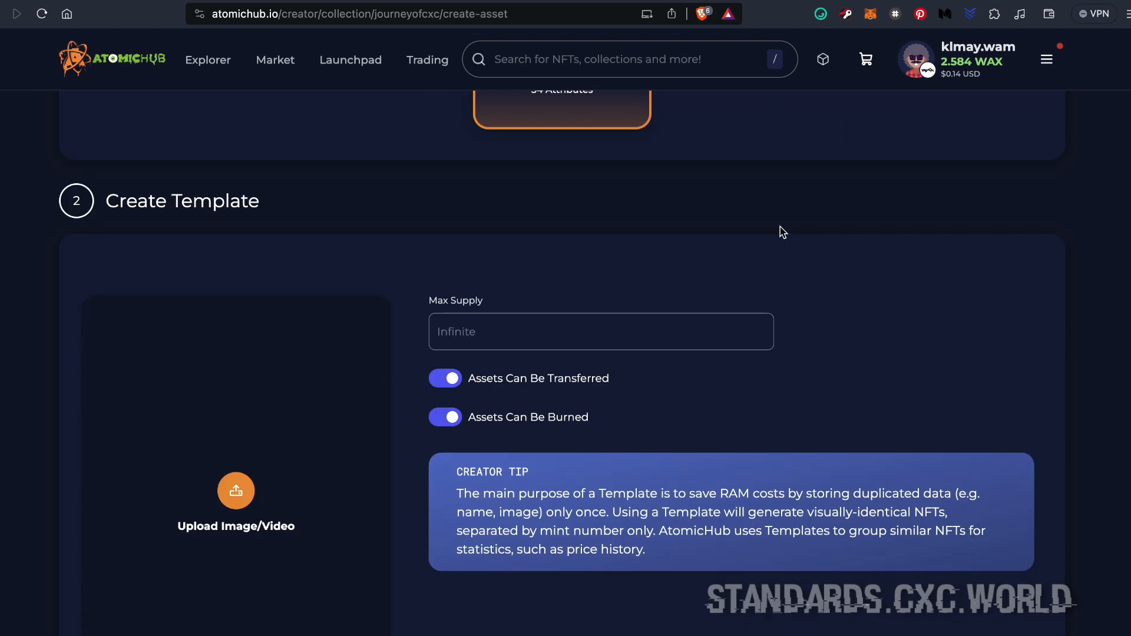